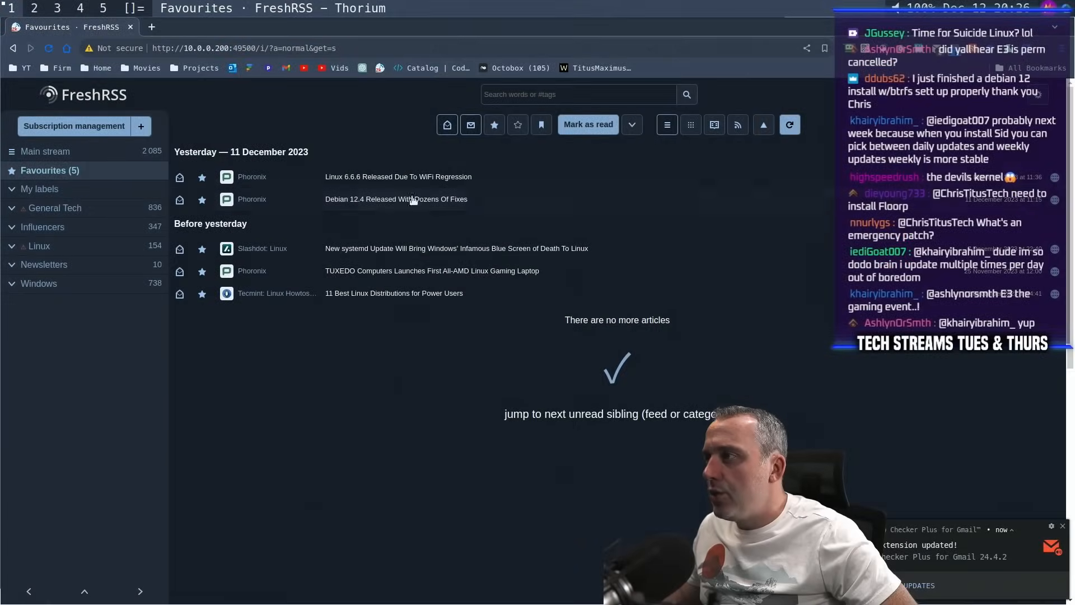
# Step: Expand the 'Debian 12.4 Released With Dozens Of Fixes' favourite and read through its text and installer screenshot
pyautogui.click(395, 199)
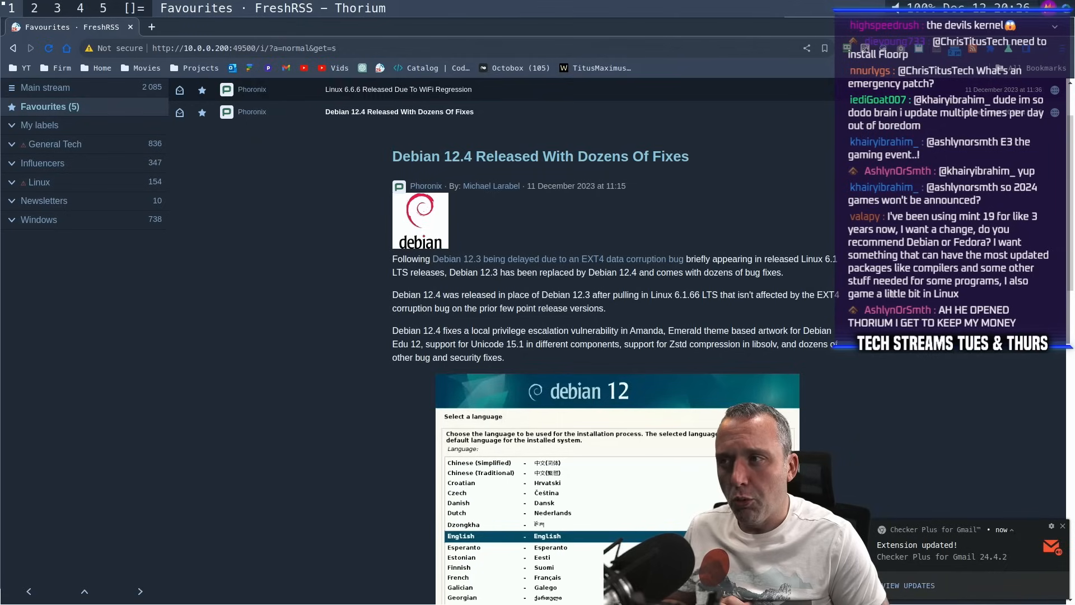
pyautogui.scroll(-3)
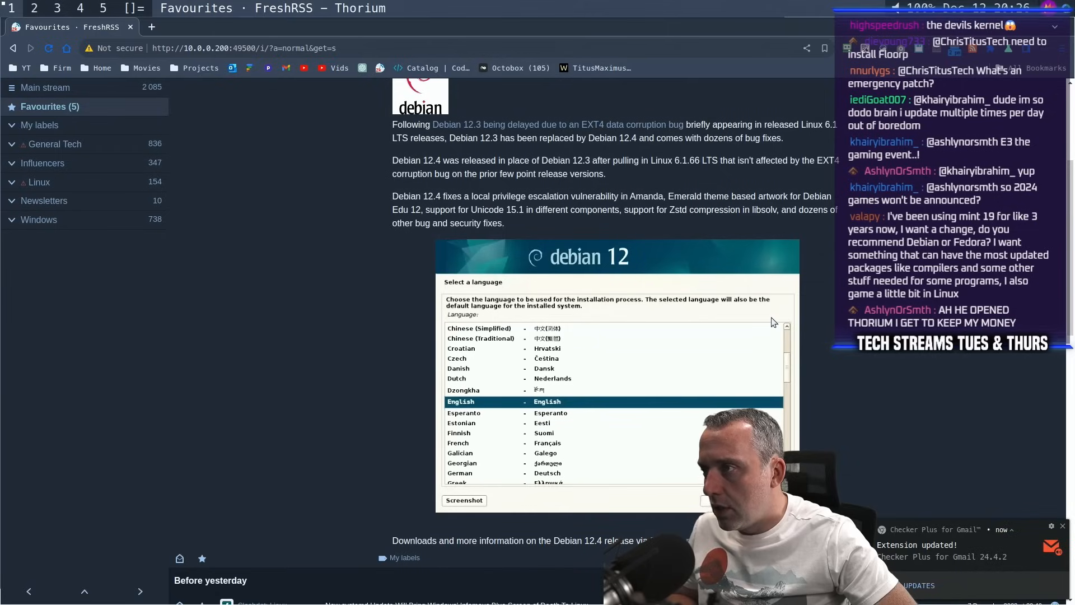
pyautogui.scroll(-3)
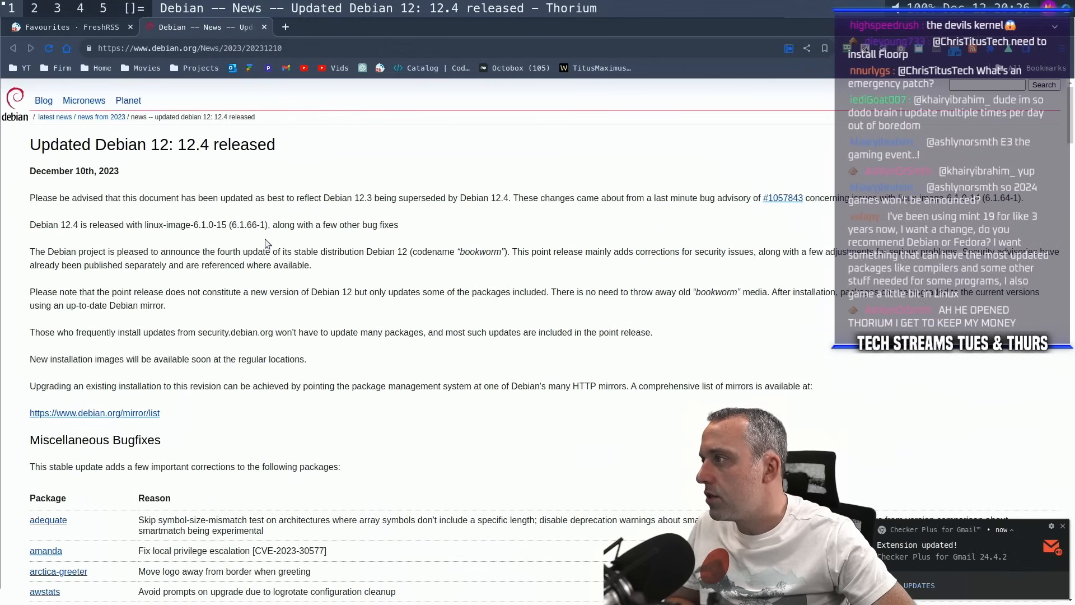
pyautogui.moveTo(692, 229)
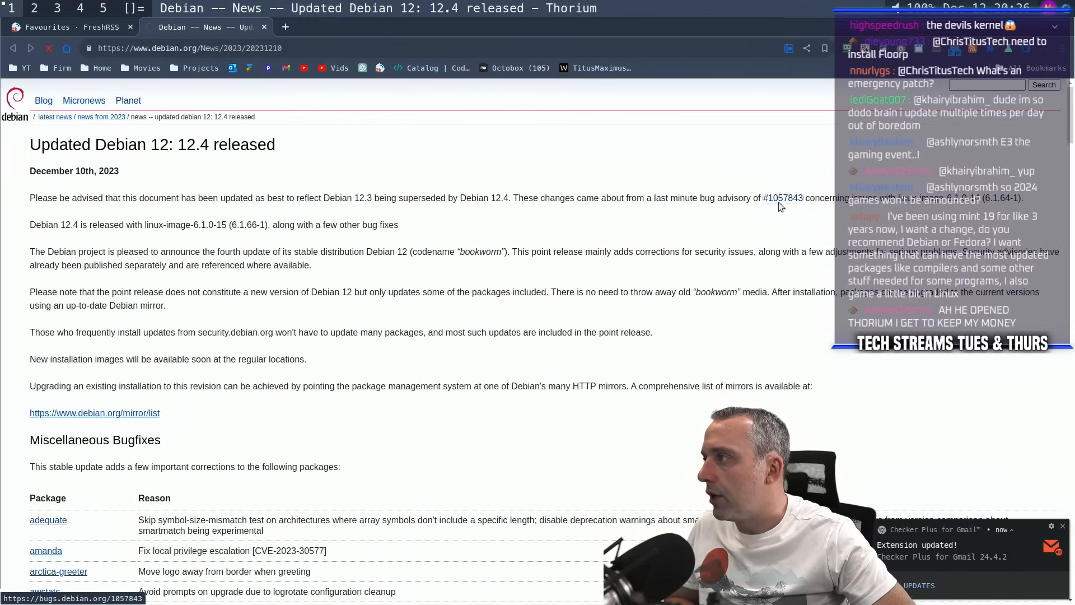
# Step: Follow the #1057843 link to the ext4 corruption bug in 6.1.64-1 and read down to the workaround messages
pyautogui.click(782, 198)
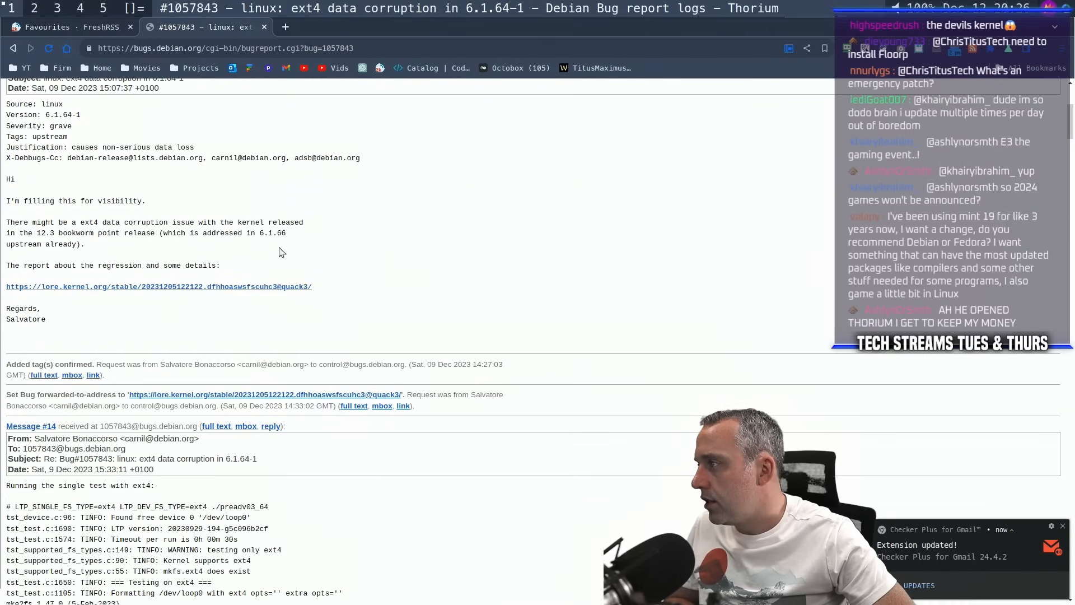
pyautogui.scroll(-3)
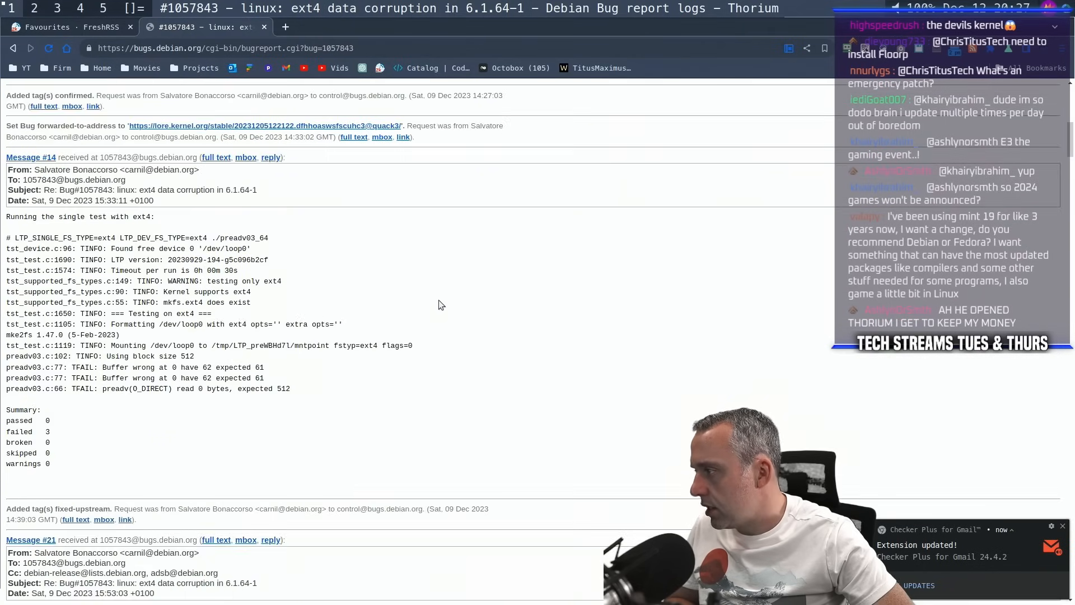
pyautogui.scroll(-3)
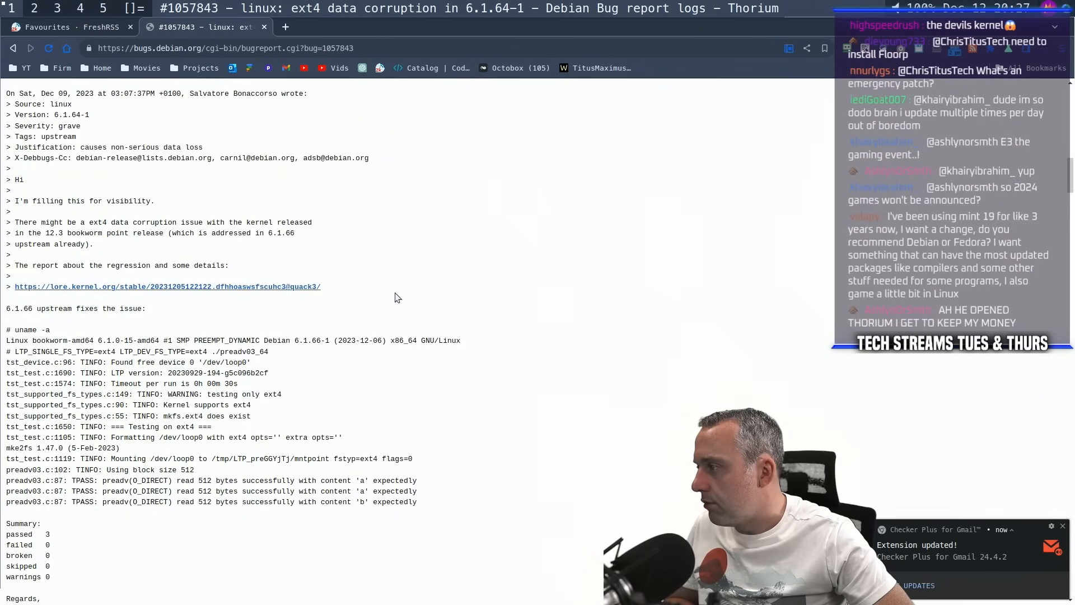
pyautogui.scroll(-3)
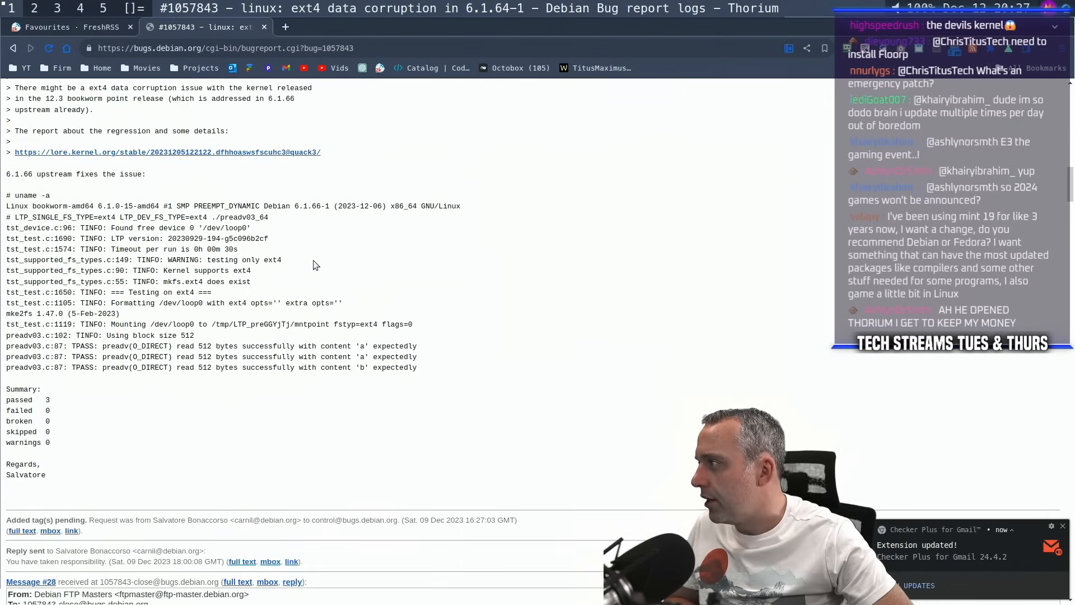
pyautogui.scroll(-3)
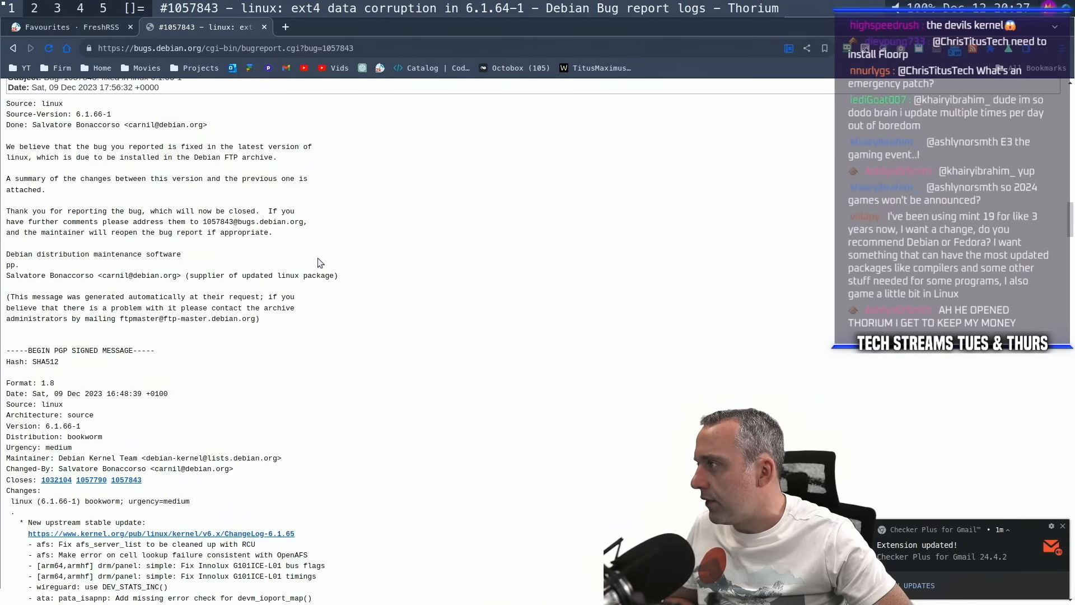
pyautogui.scroll(-3)
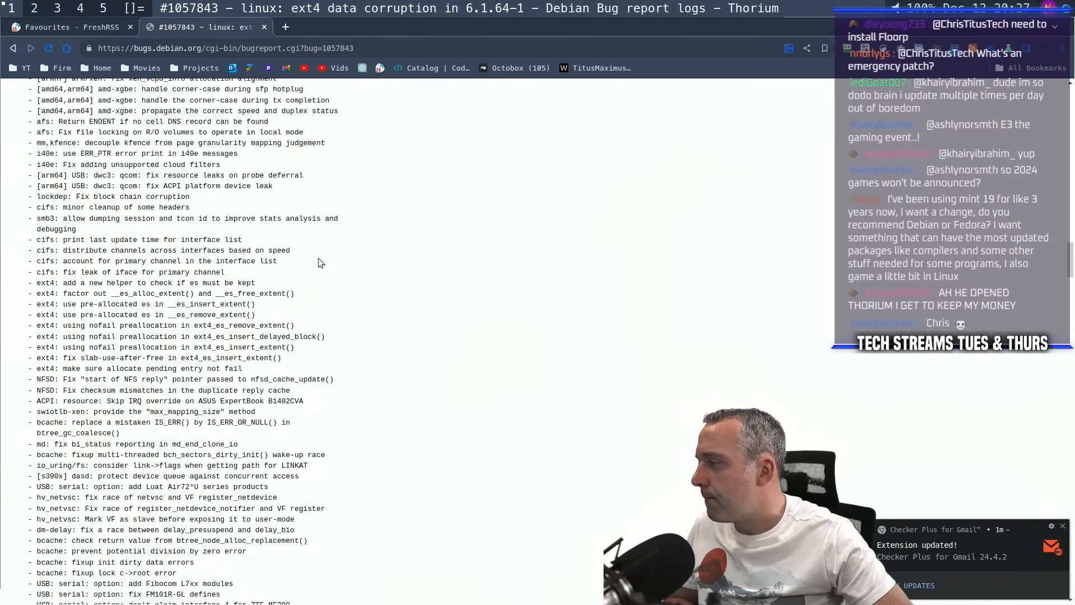
pyautogui.scroll(-3)
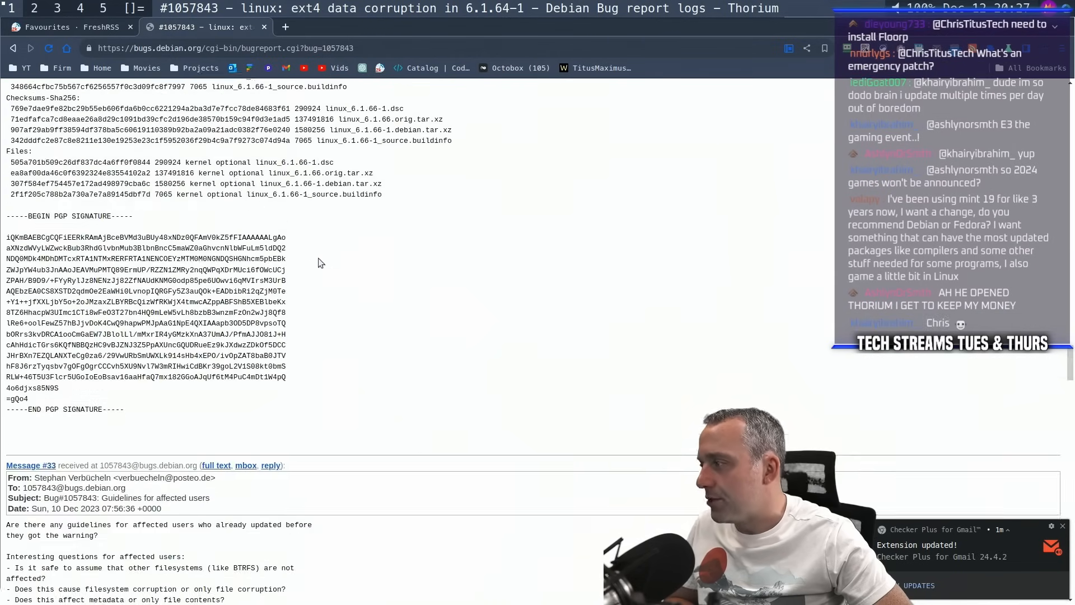
pyautogui.scroll(-3)
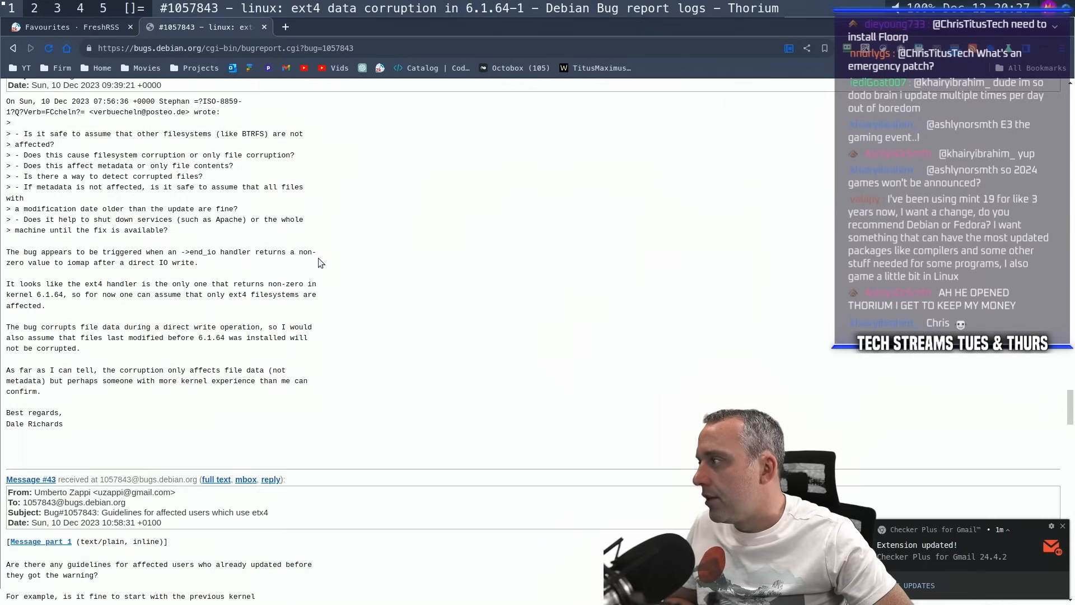
pyautogui.scroll(-3)
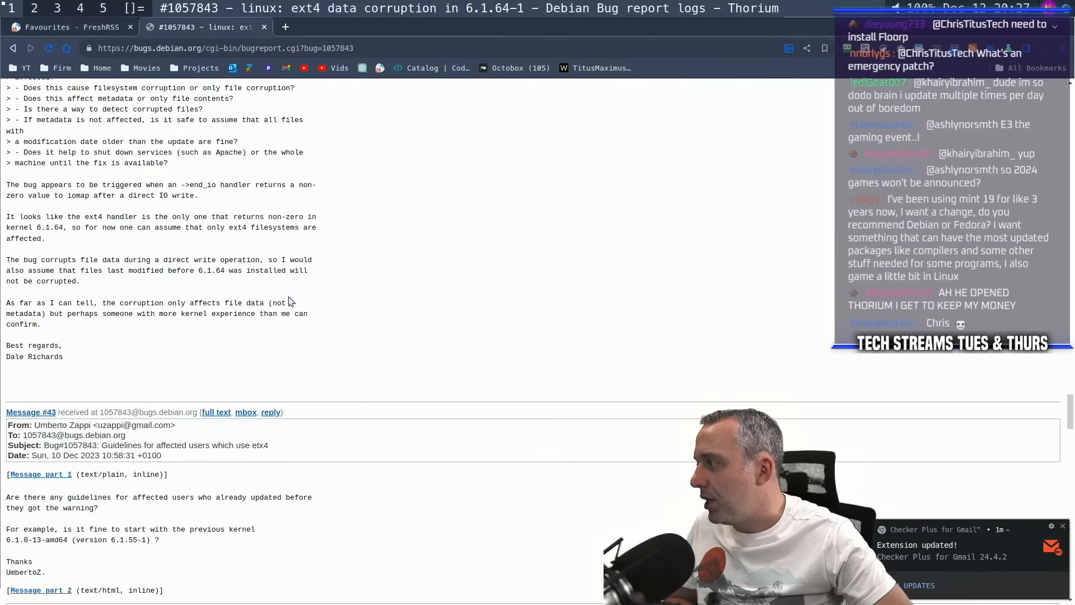
pyautogui.scroll(-3)
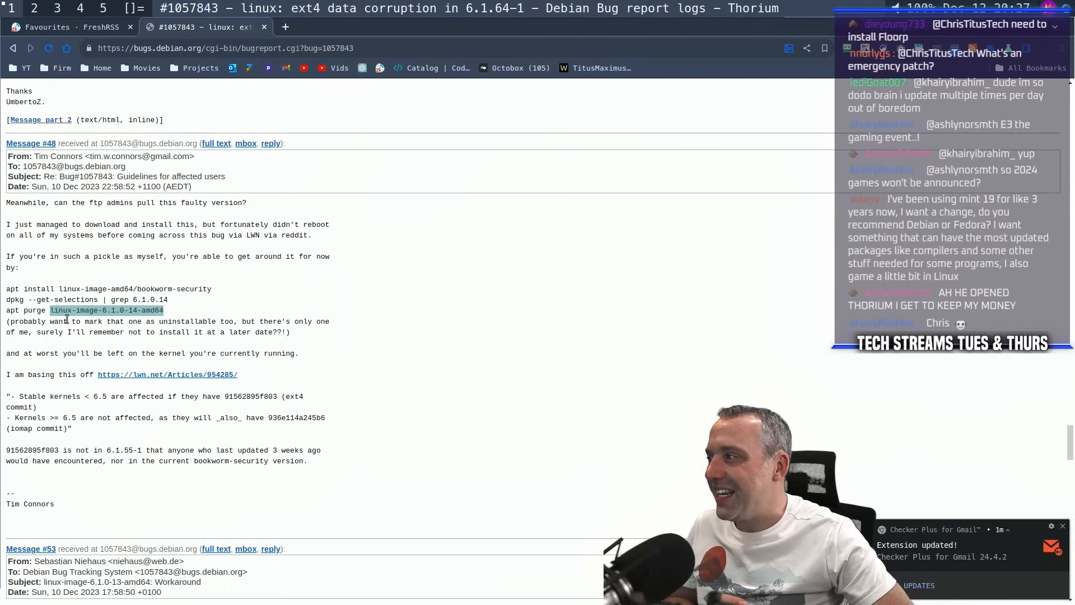
pyautogui.moveTo(117, 323)
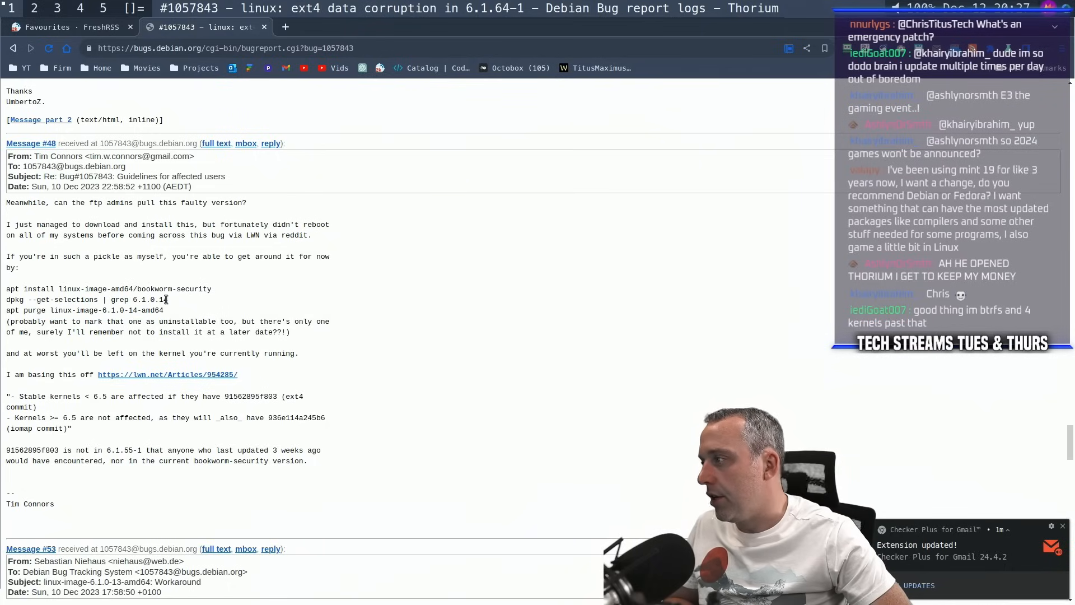
# Step: Highlight the kernel version 6.1.0.14 in message #48's grep workaround command
pyautogui.doubleClick(149, 301)
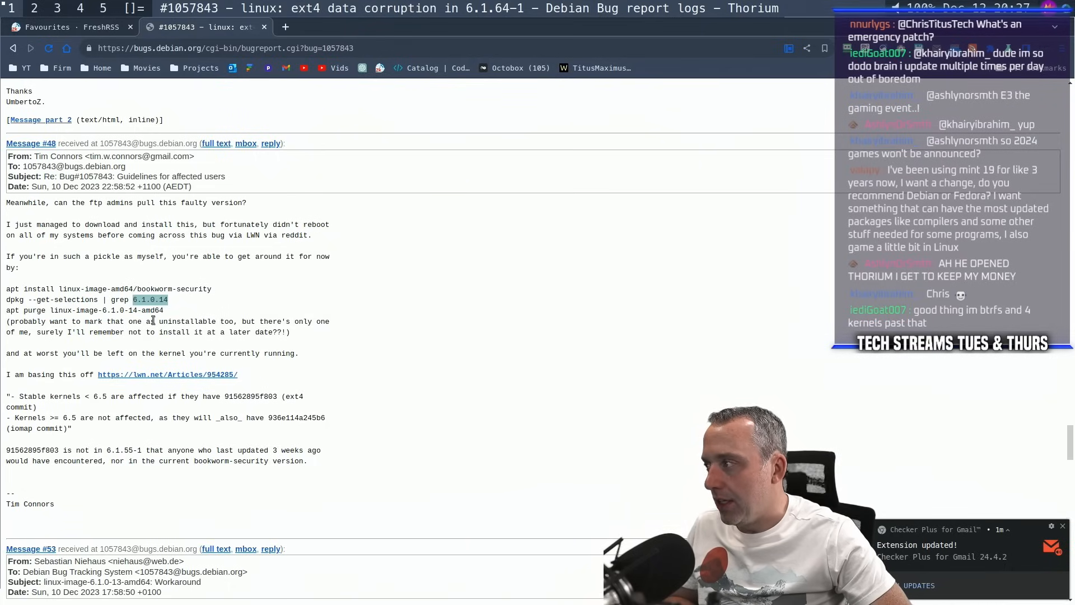
pyautogui.moveTo(170, 314)
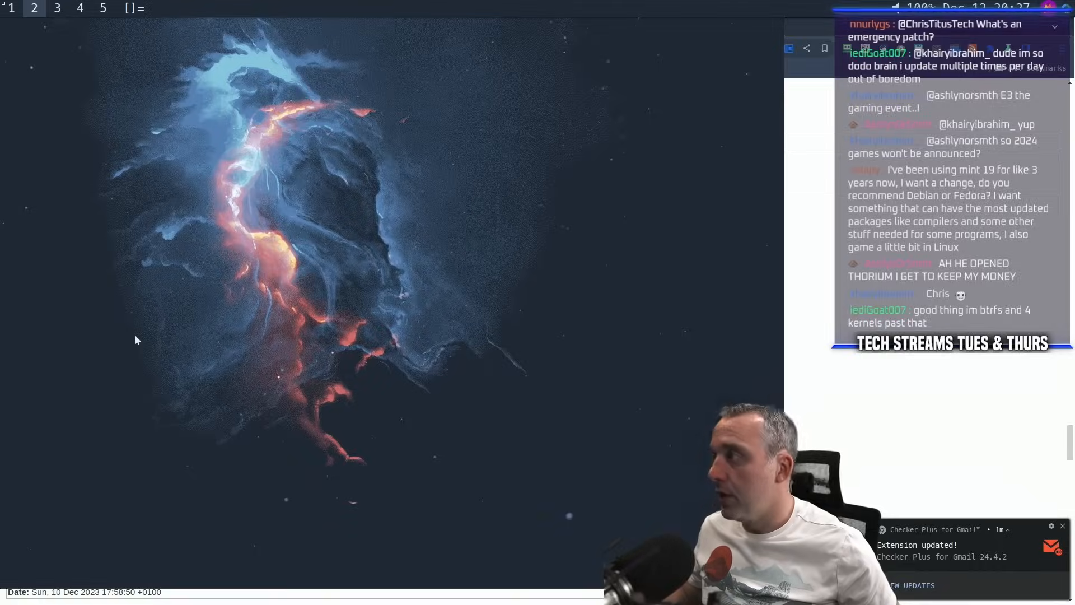
# Step: Query the running kernel with 'uname -sr', reading Linux 6.6.4-artix1-1, then start typing neofetch
pyautogui.write('unsmr')
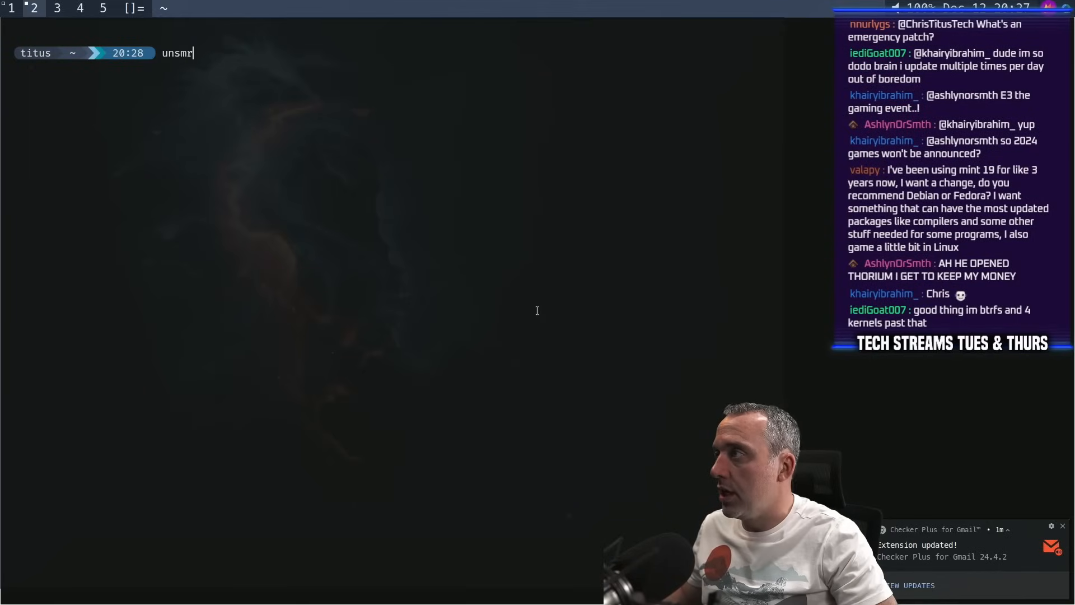
pyautogui.write('uname 0s')
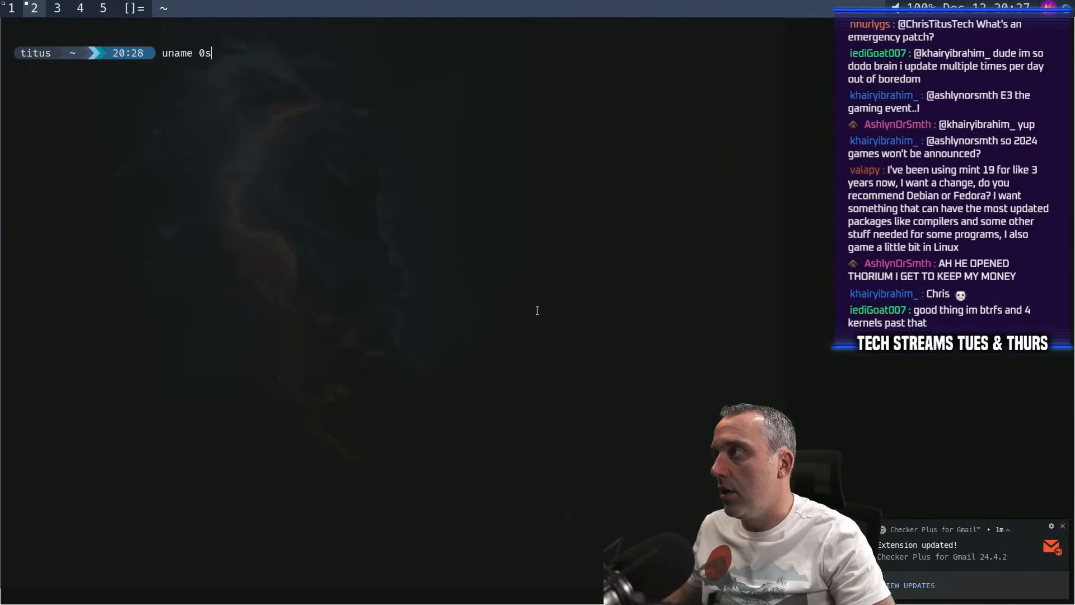
pyautogui.press('BackSpace')
pyautogui.write('-sr')
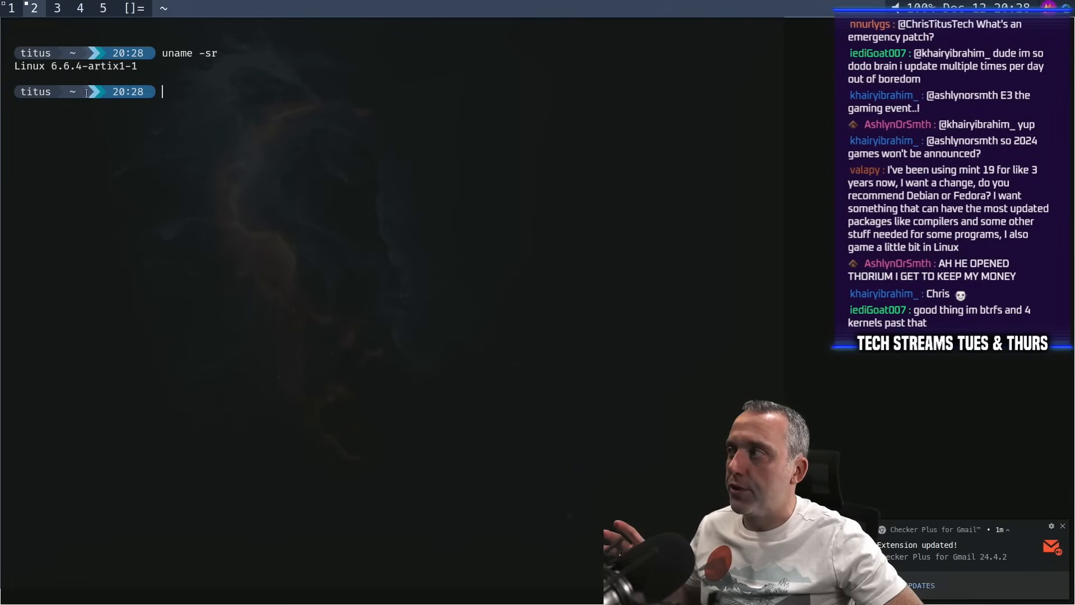
pyautogui.write('neofet')
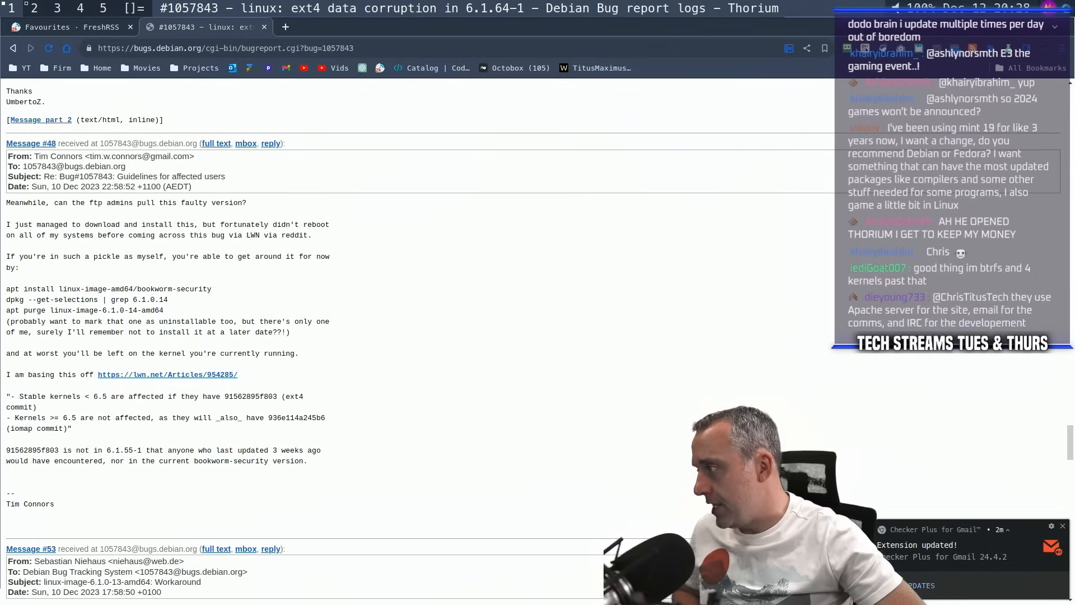
pyautogui.moveTo(215, 283)
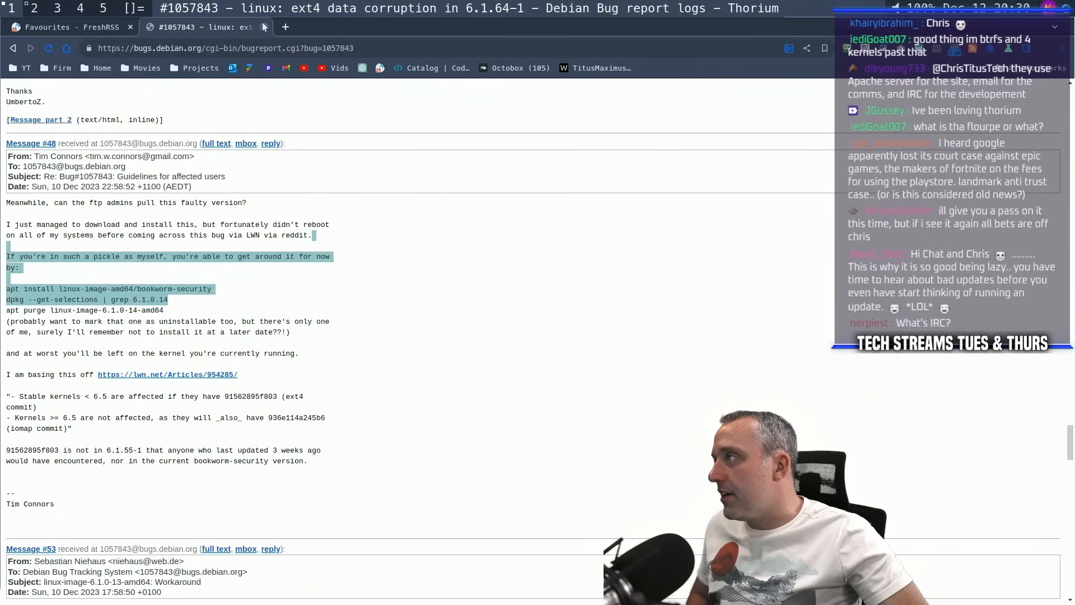
# Step: Close the Debian bug report tab, returning to the FreshRSS favourites
pyautogui.click(75, 27)
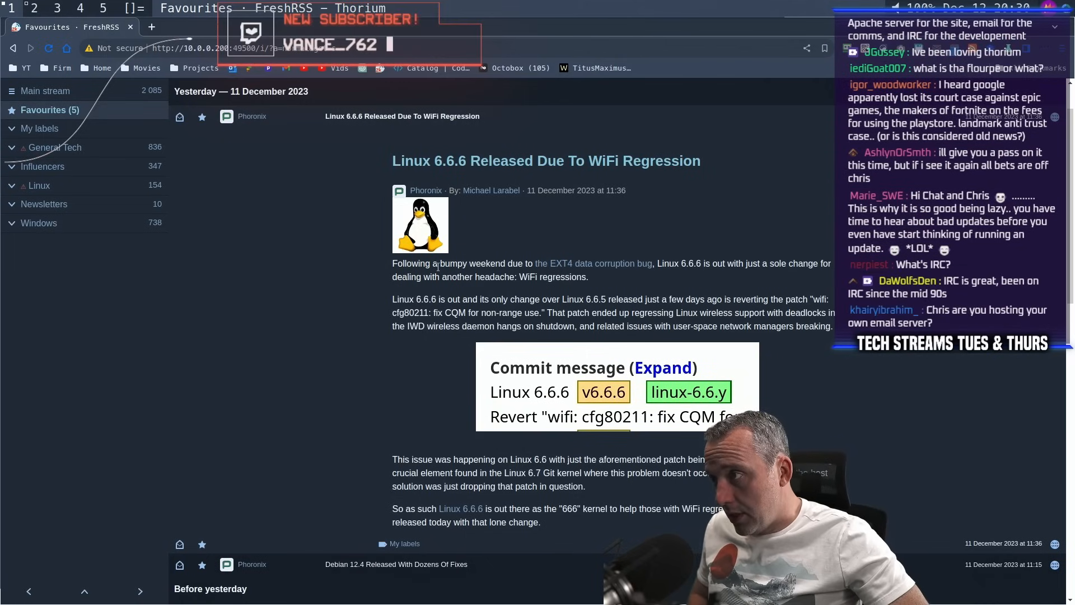
# Step: Read the 'Linux 6.6.6 Released Due To WiFi Regression' article and highlight the back-ported patch sentence
pyautogui.moveTo(438, 263); pyautogui.dragTo(742, 263)
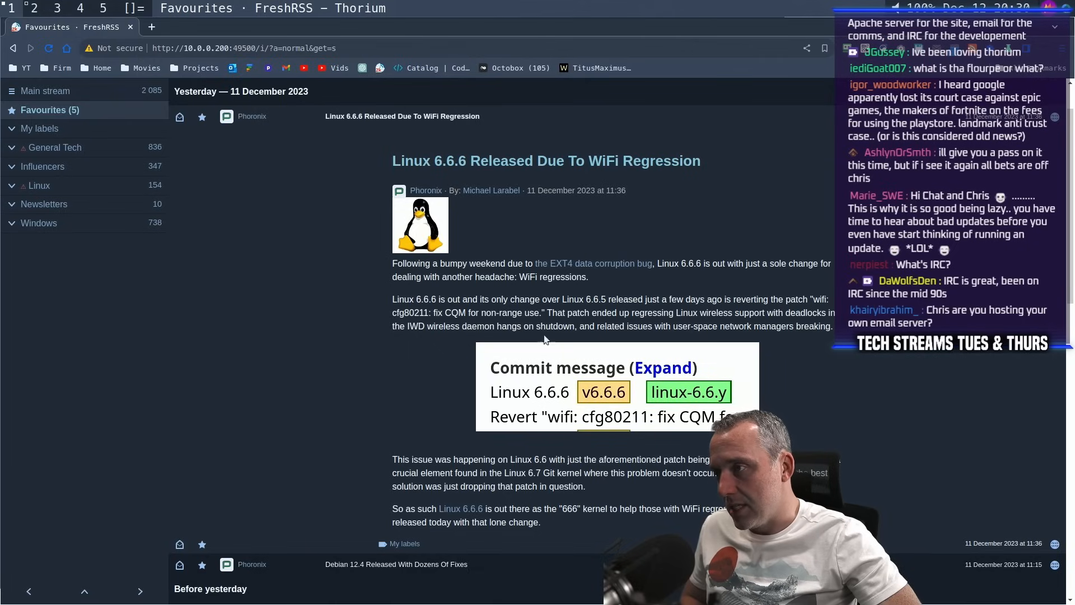
pyautogui.scroll(-3)
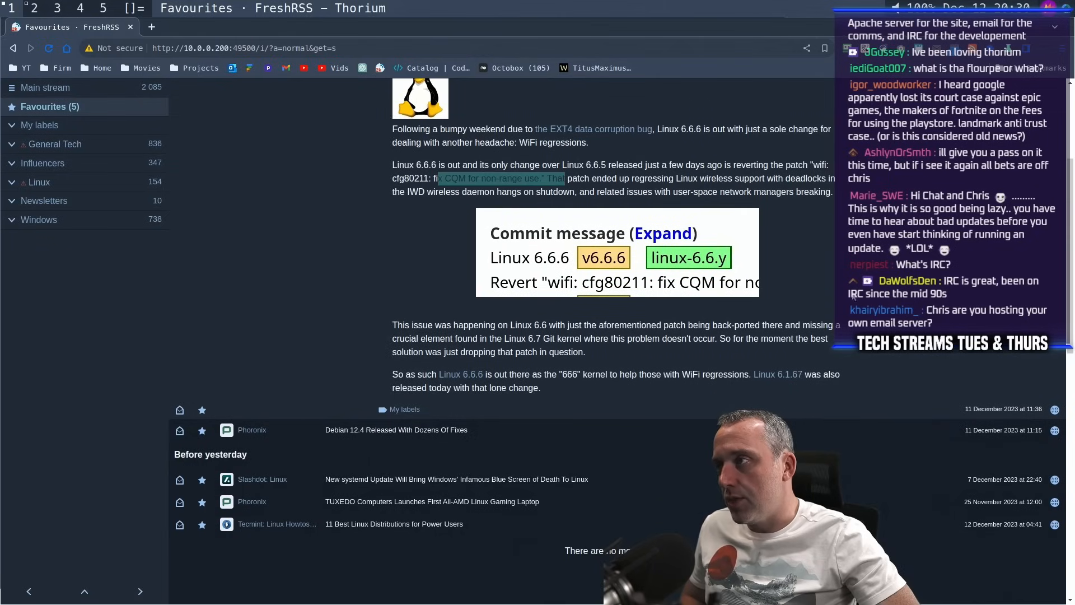
pyautogui.moveTo(831, 283)
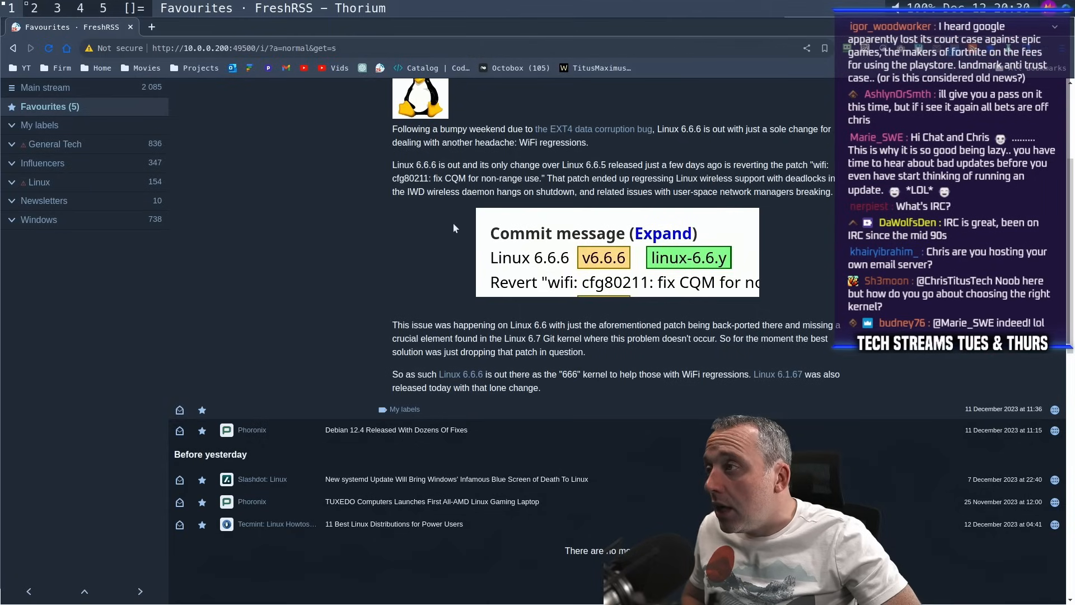
pyautogui.moveTo(490, 190)
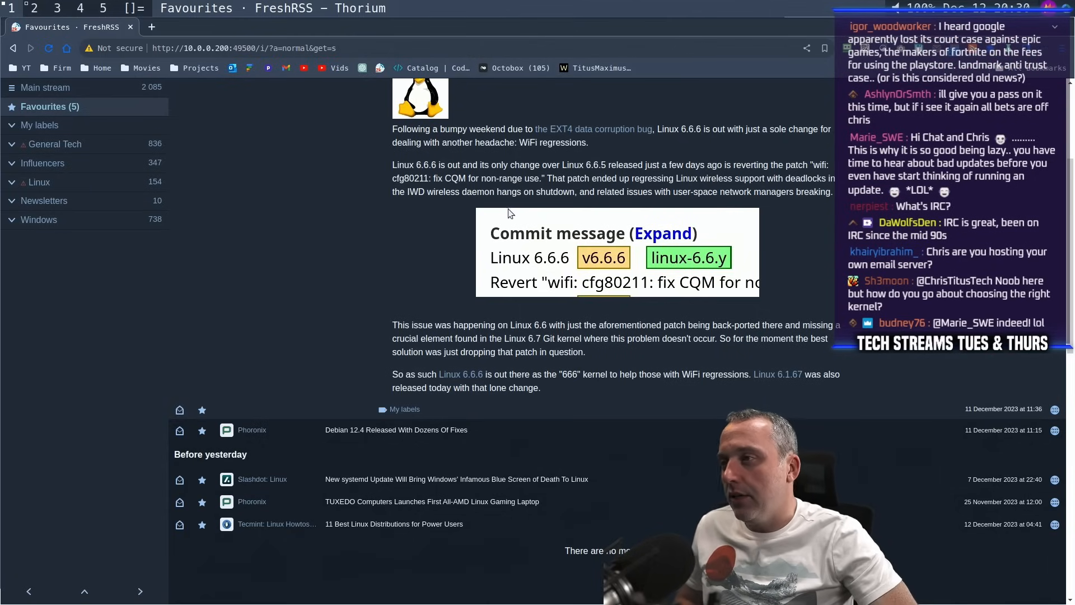
pyautogui.scroll(-3)
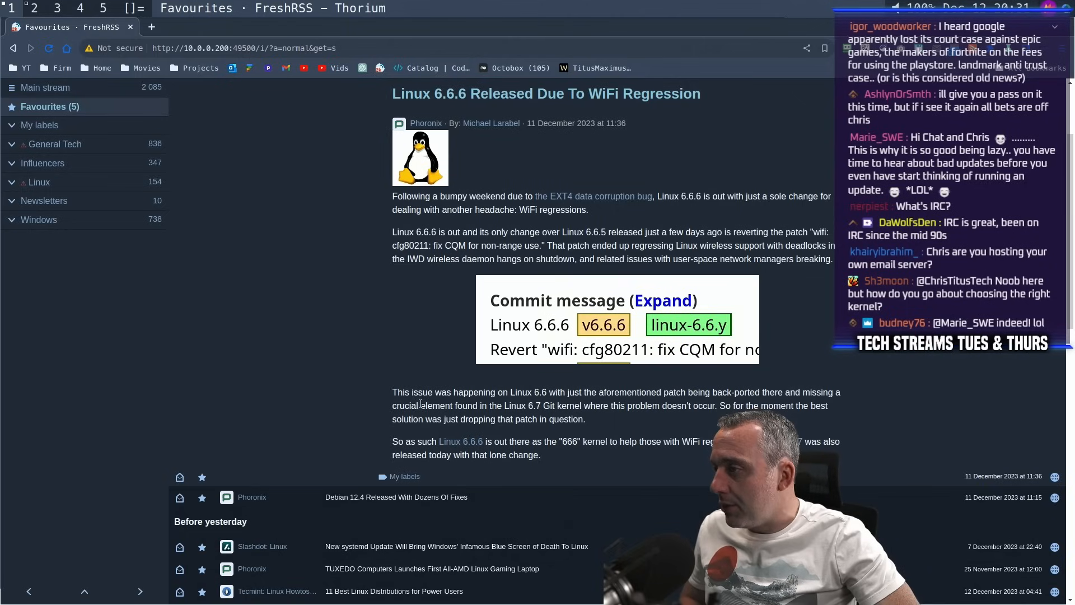
pyautogui.moveTo(414, 392); pyautogui.dragTo(582, 419)
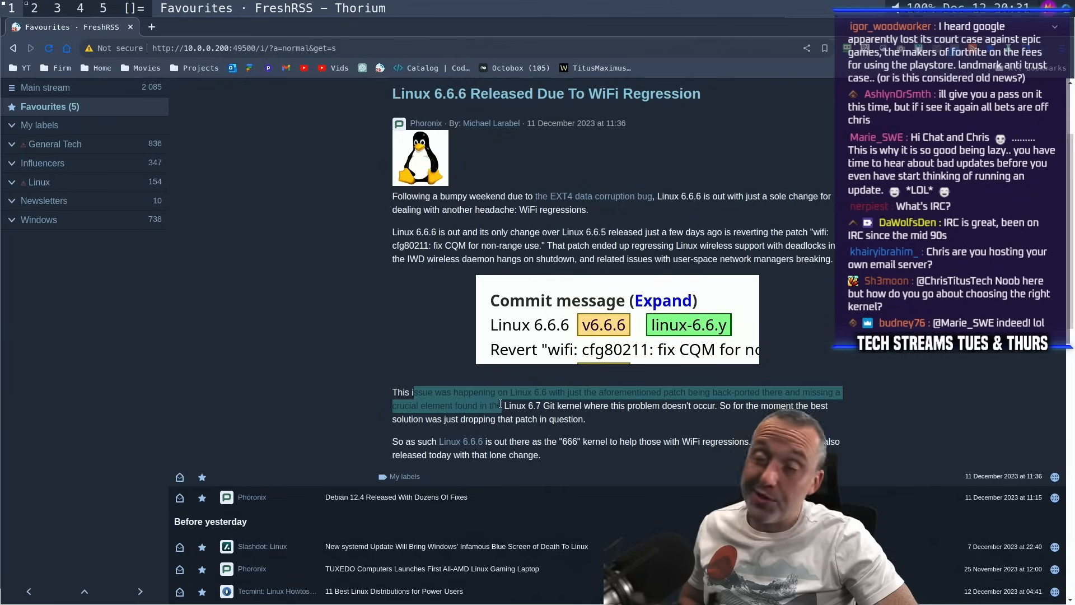
pyautogui.moveTo(494, 406)
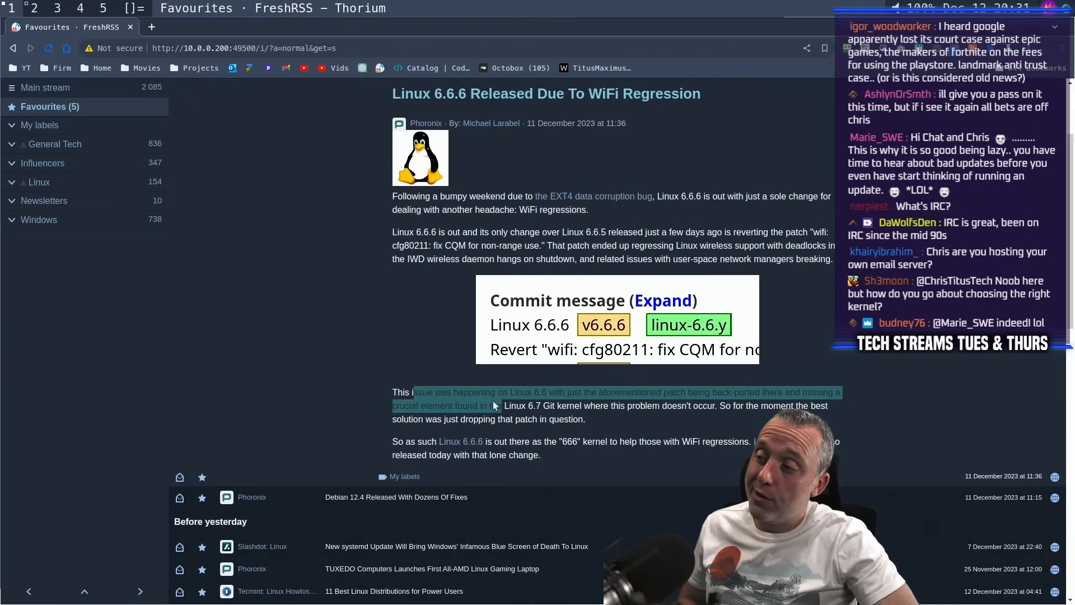
pyautogui.moveTo(496, 404)
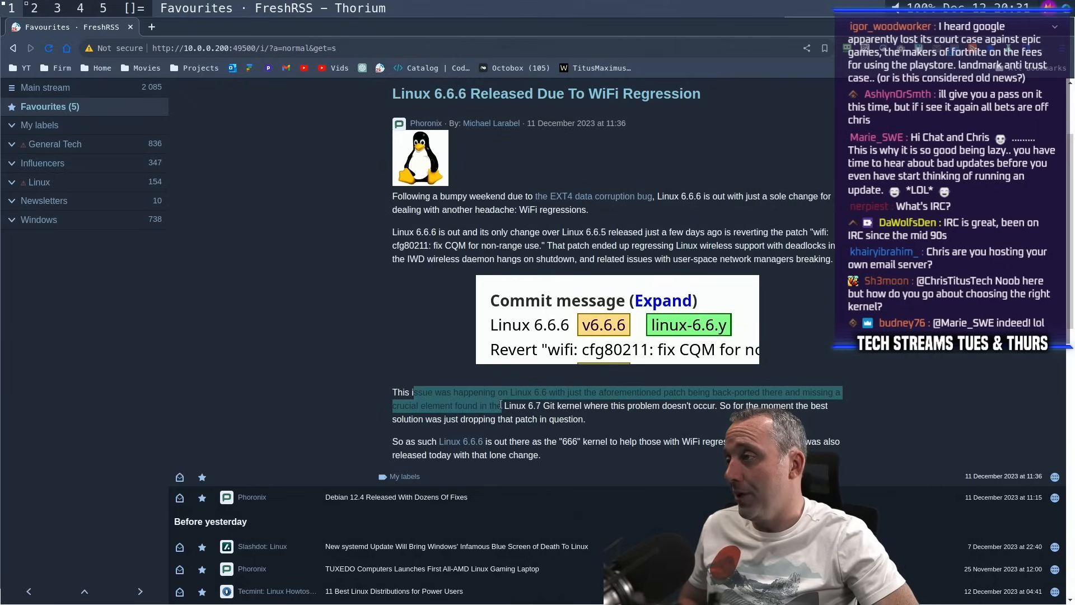